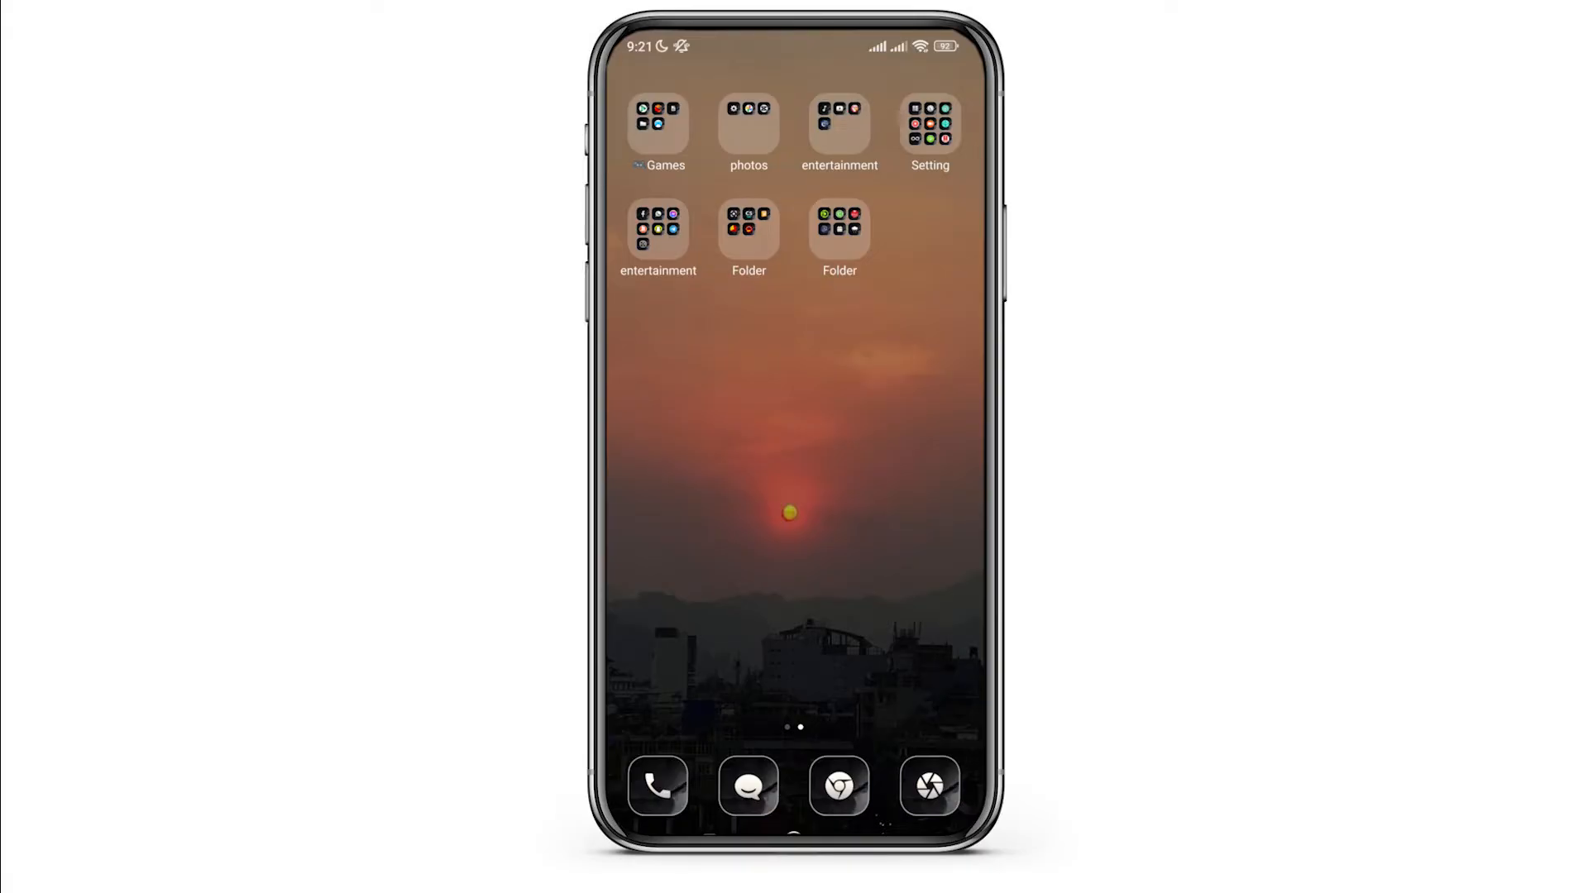
Launch Messenger from the entertainment folder and begin a search within a conversation
click(839, 129)
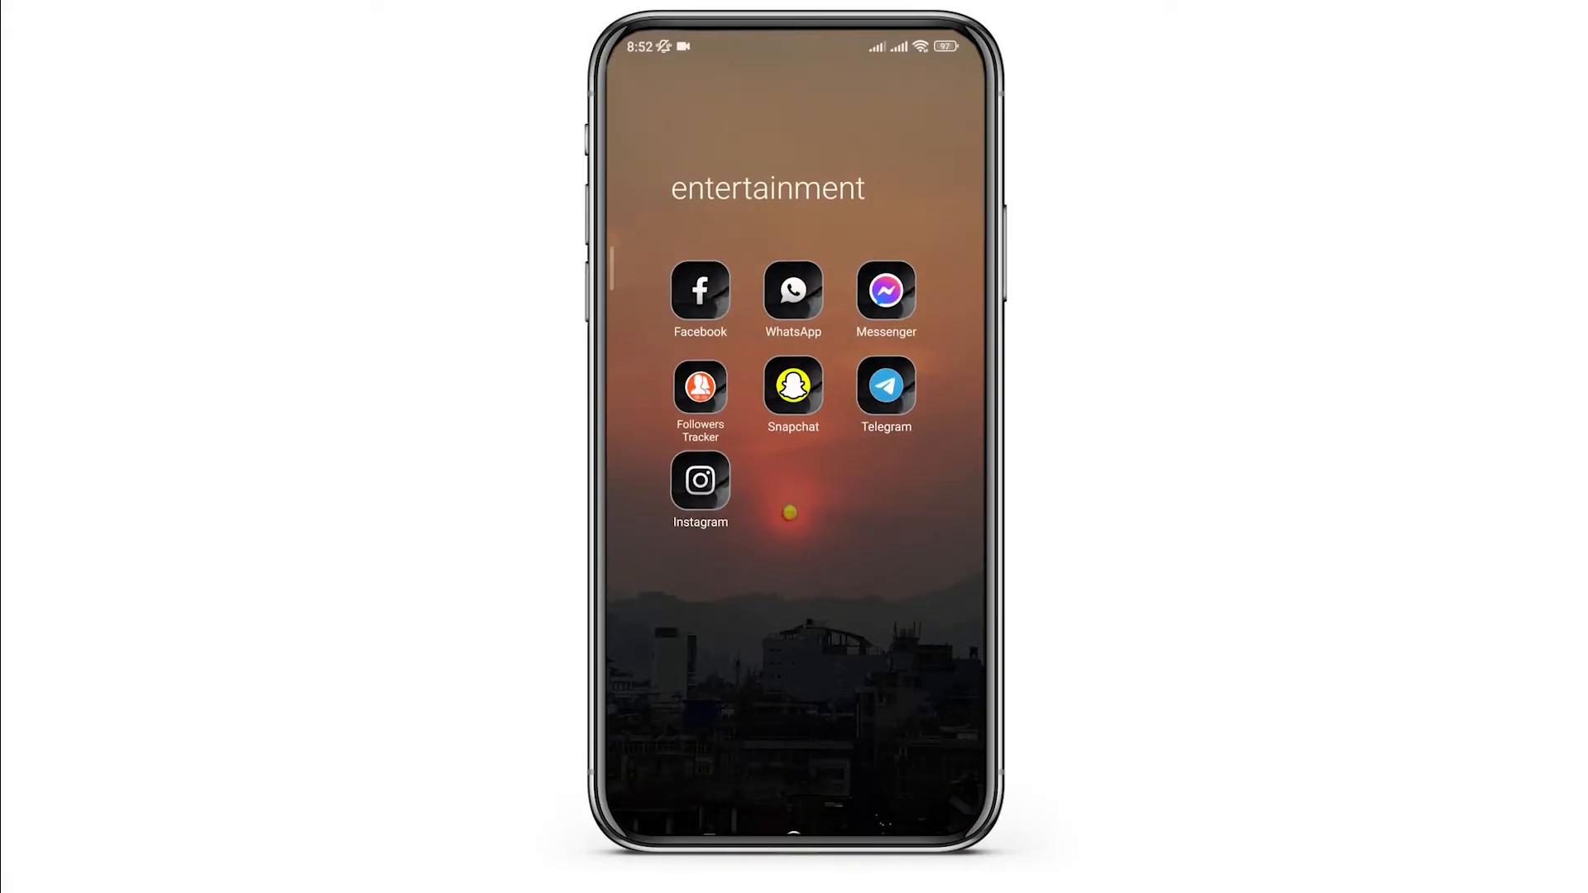
click(884, 291)
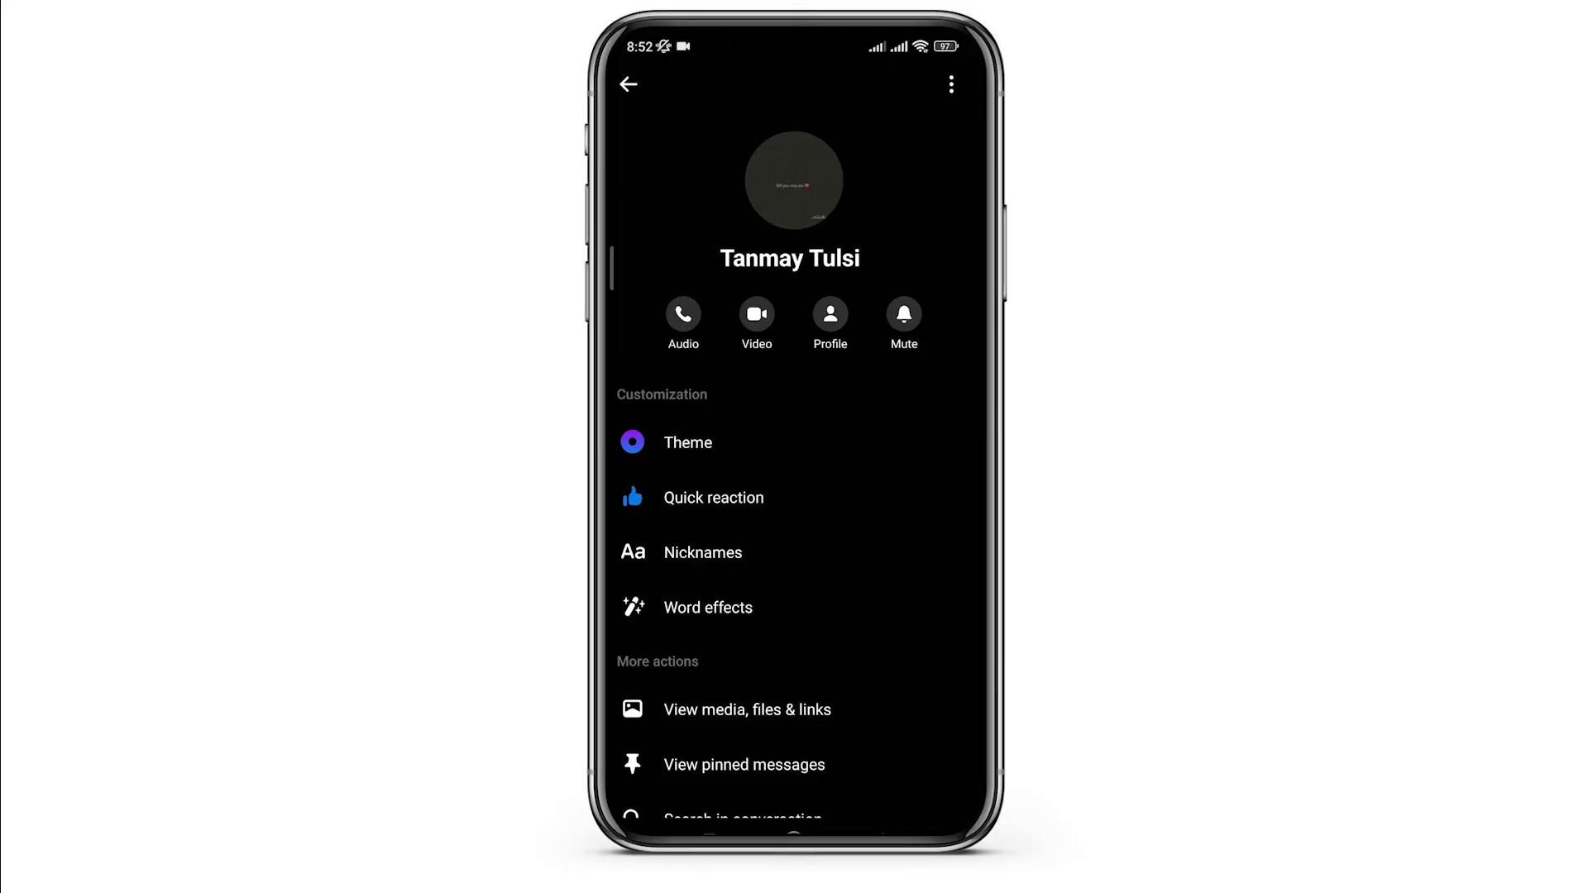
click(741, 819)
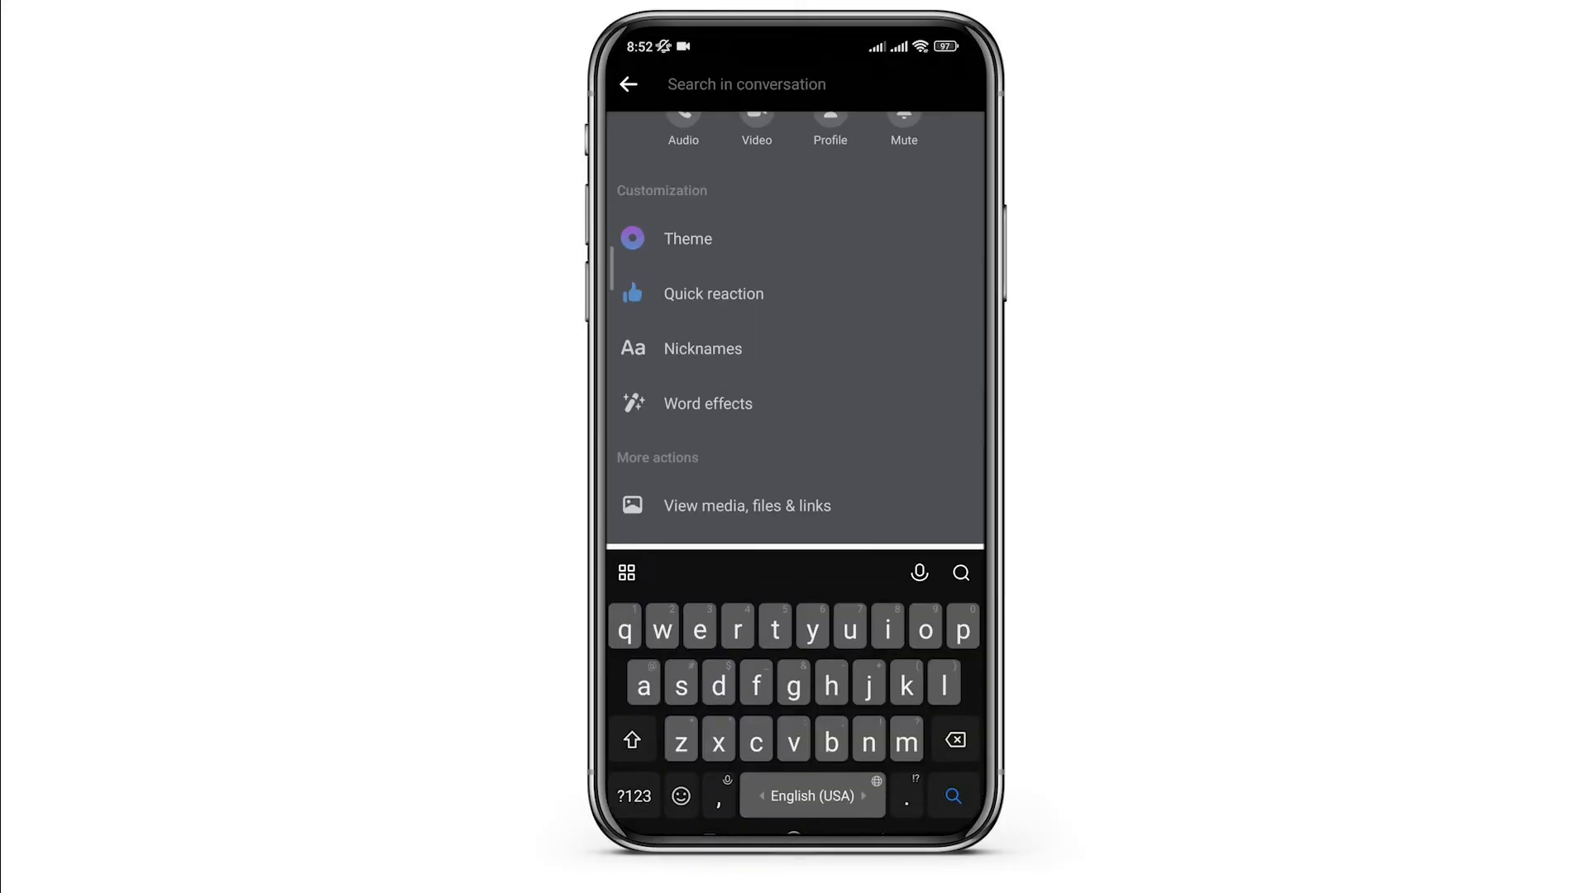
Search the conversation for 'yes' and jump to the matched Yes message, highlighted in chat
text(yes)
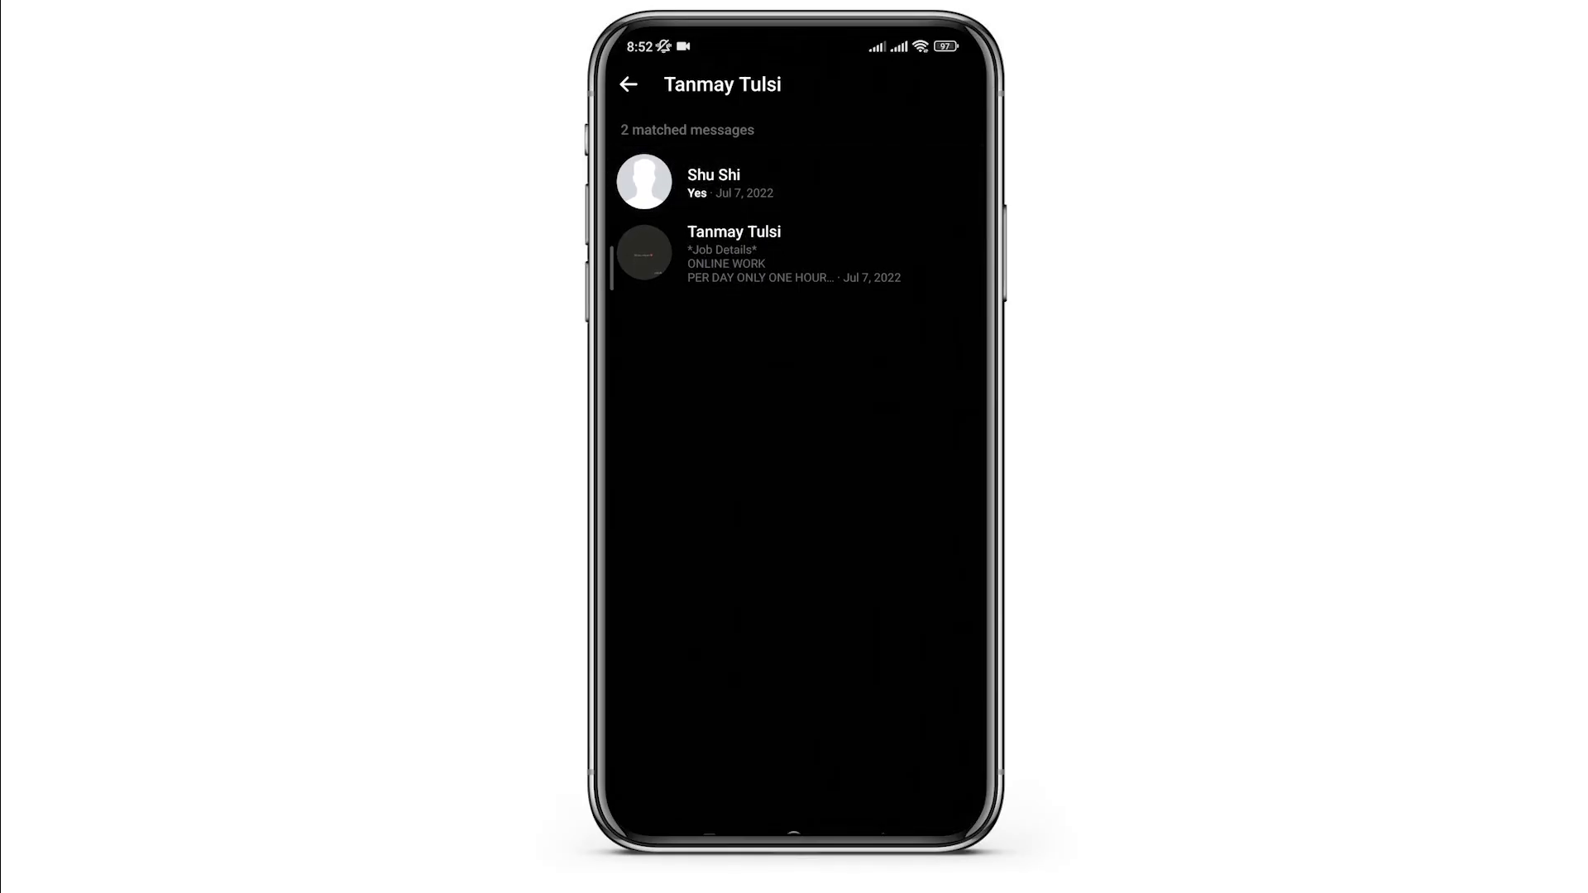
click(733, 253)
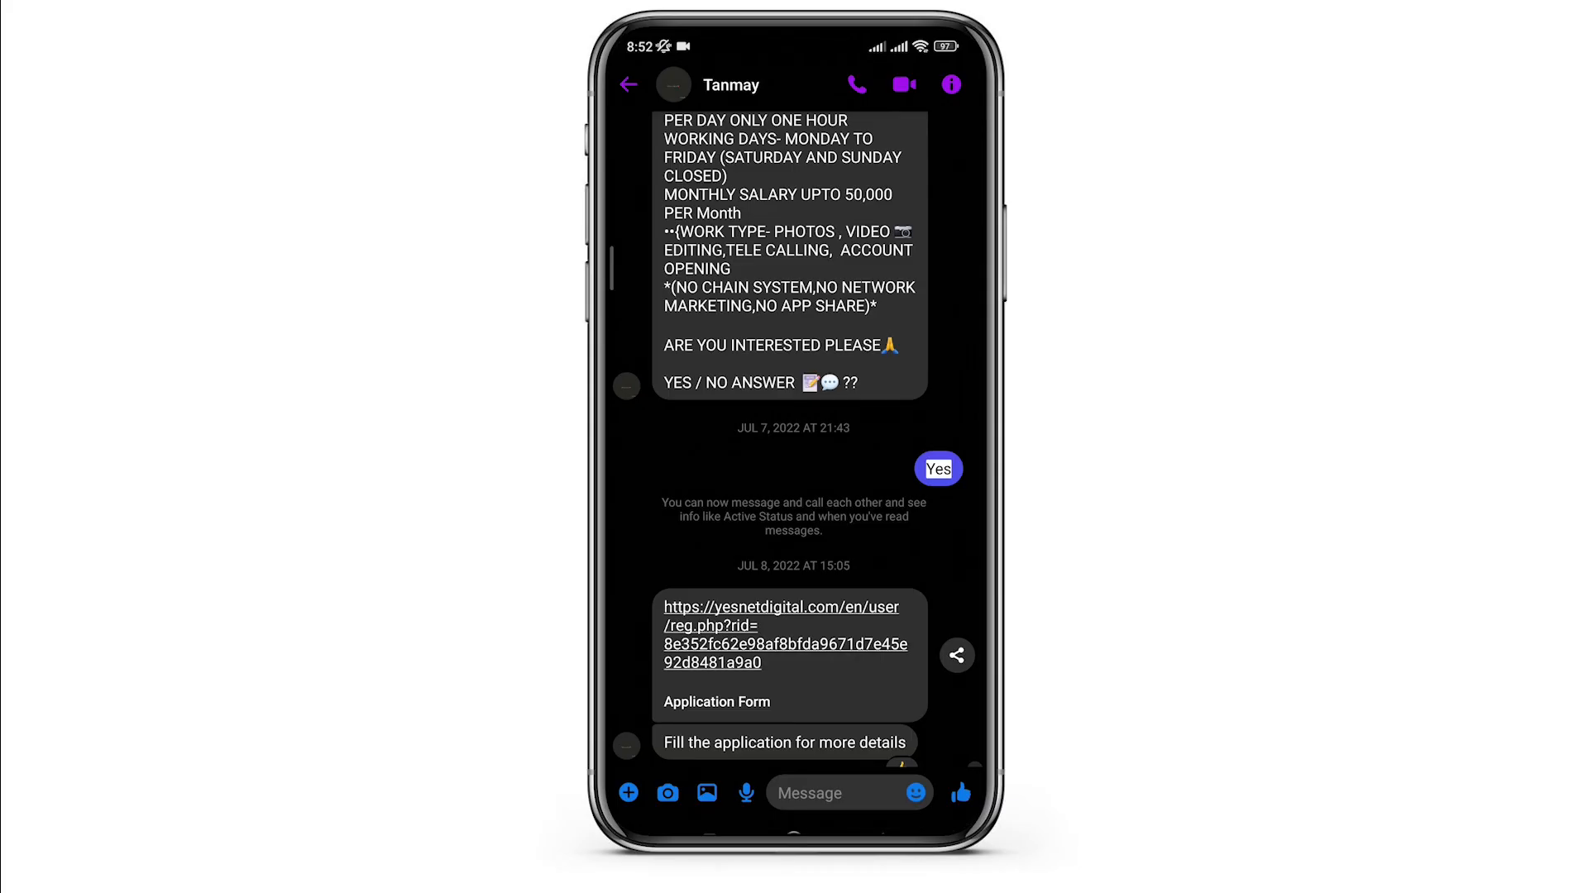